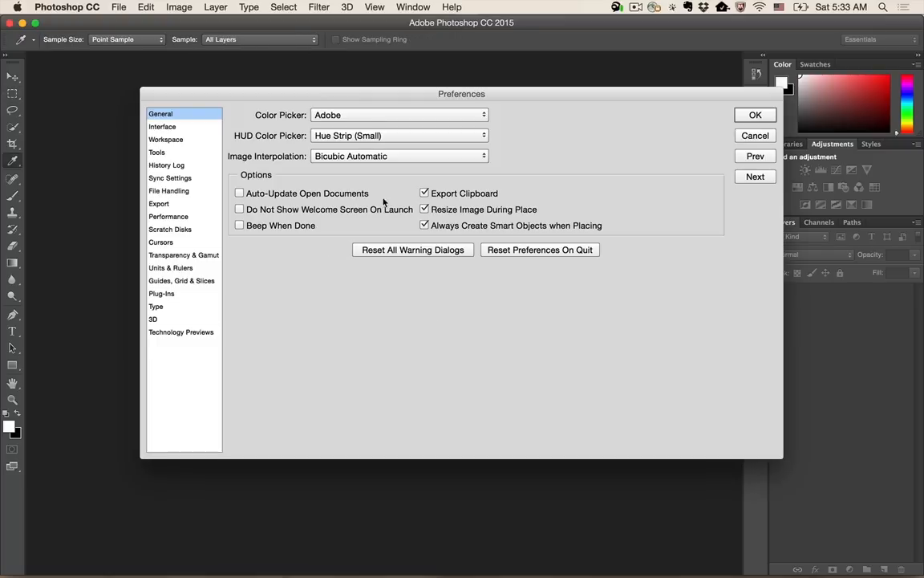
# Enable Design Space (Preview) under Technology Previews in Preferences and confirm.
pyautogui.click(180, 330)
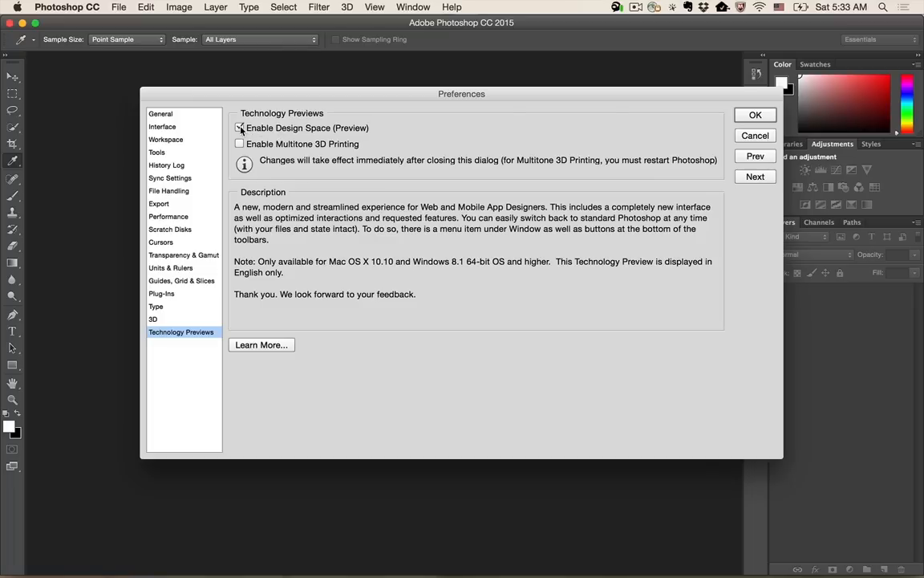
pyautogui.click(239, 128)
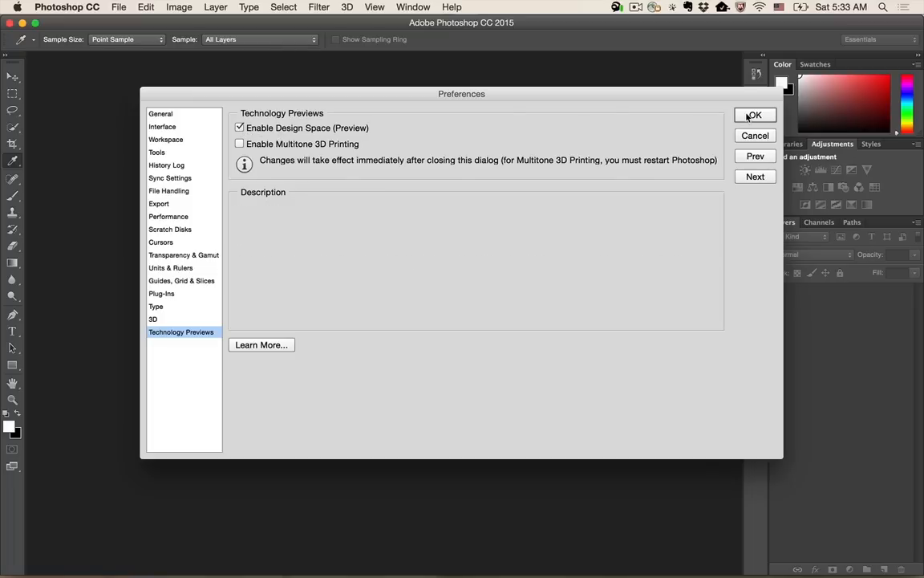
pyautogui.click(754, 116)
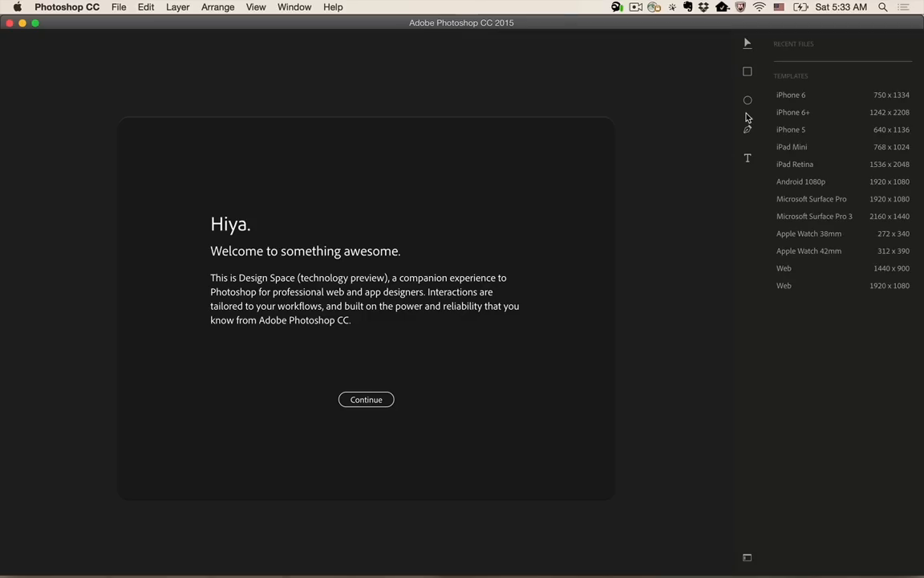
pyautogui.moveTo(650, 413)
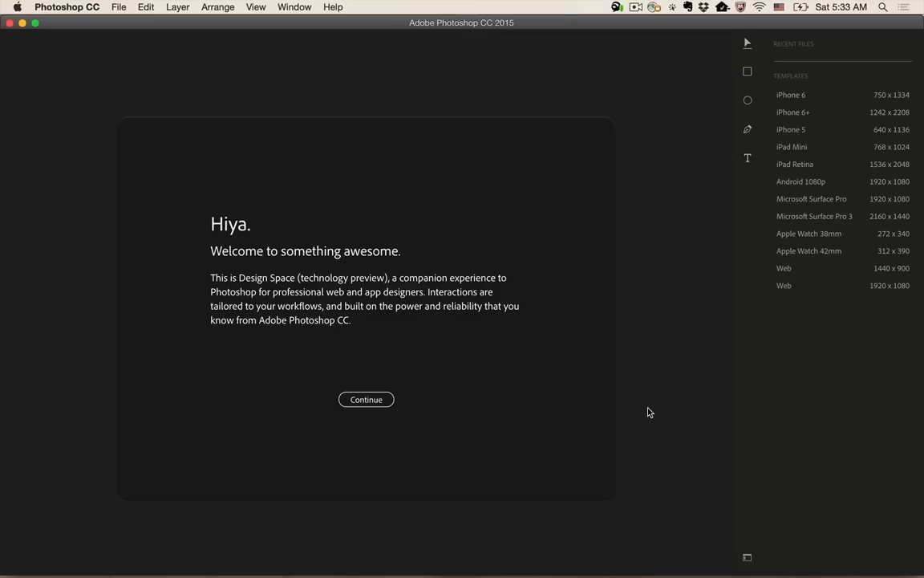
# Continue past the Design Space welcome message.
pyautogui.click(366, 398)
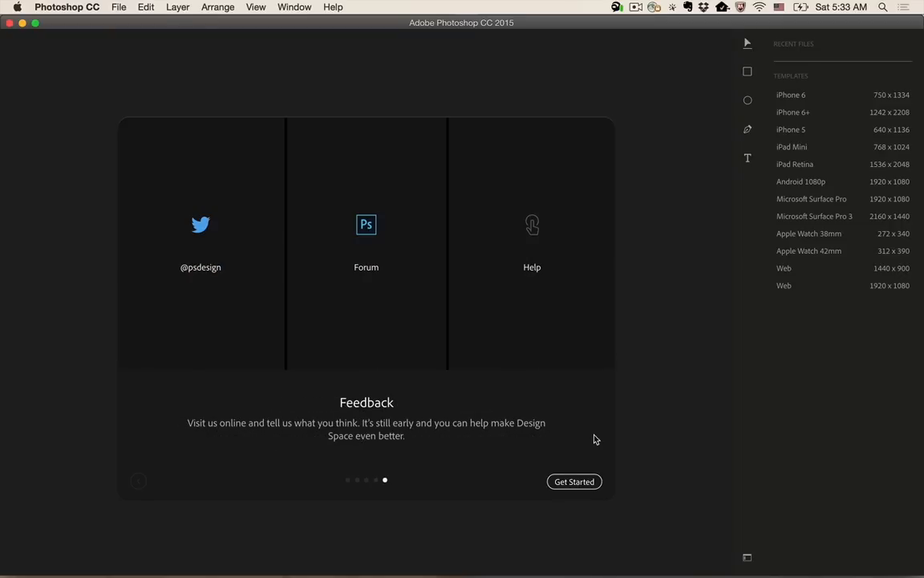
pyautogui.moveTo(208, 266)
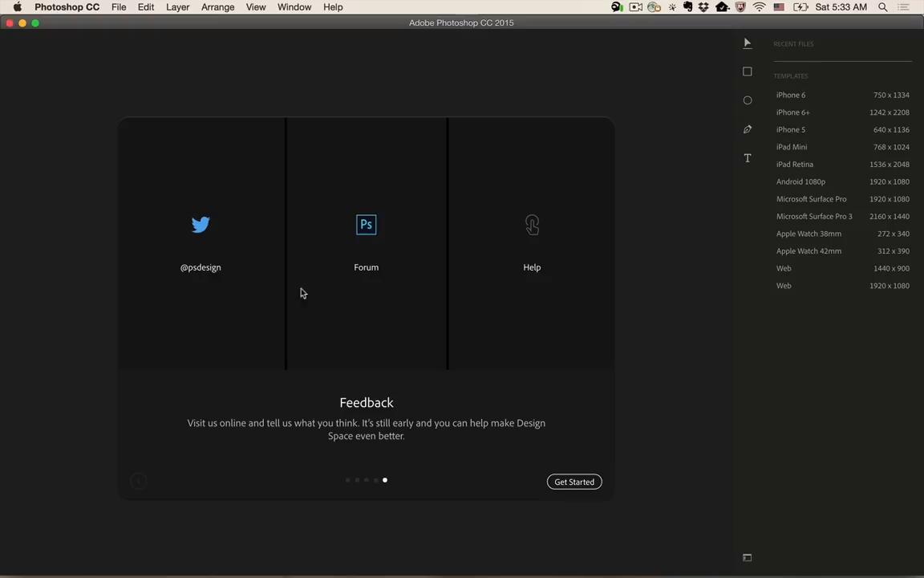
pyautogui.moveTo(677, 337)
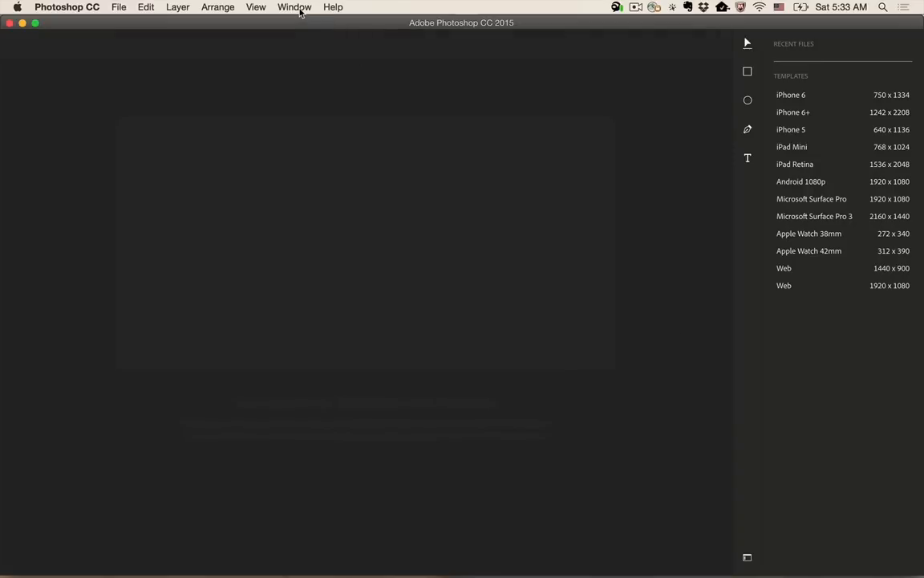
# Dismiss the welcome tour and bring up the File menu from the start screen.
pyautogui.click(295, 6)
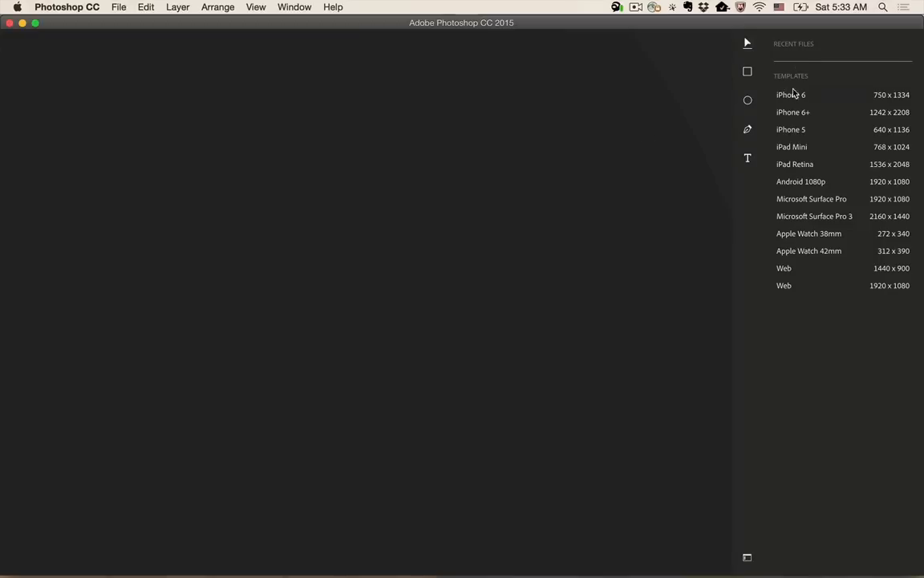
pyautogui.click(791, 95)
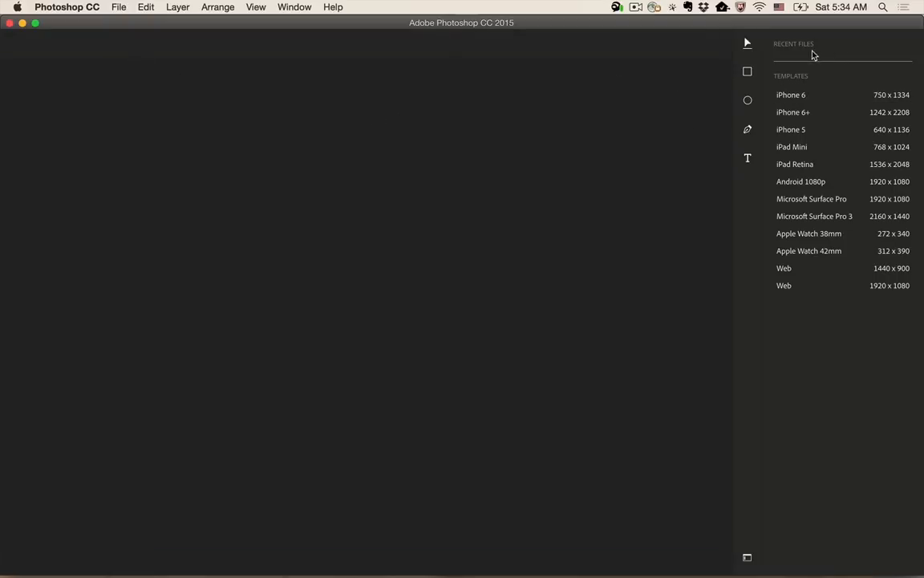
pyautogui.click(119, 7)
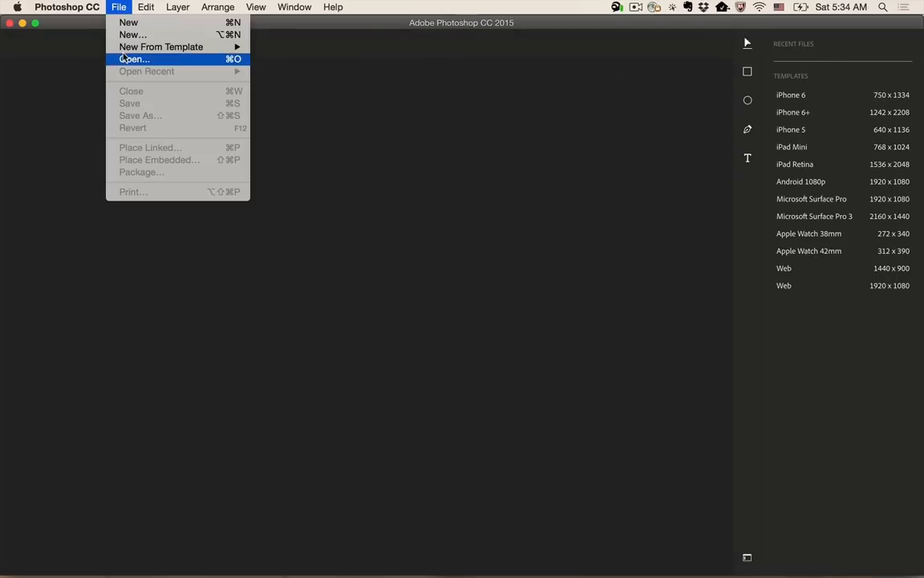
# Open the two PSD mockups from the Japan_Launch folder.
pyautogui.click(135, 58)
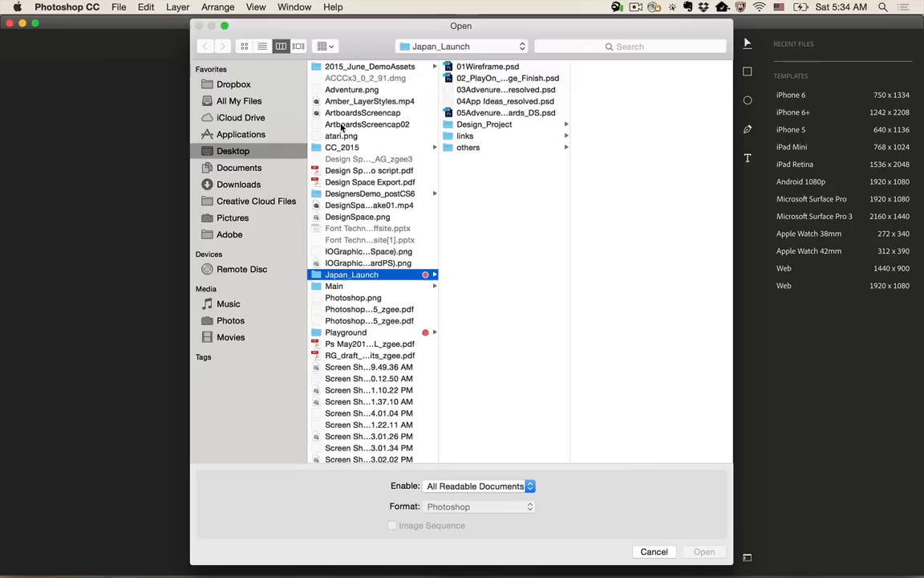
pyautogui.click(504, 100)
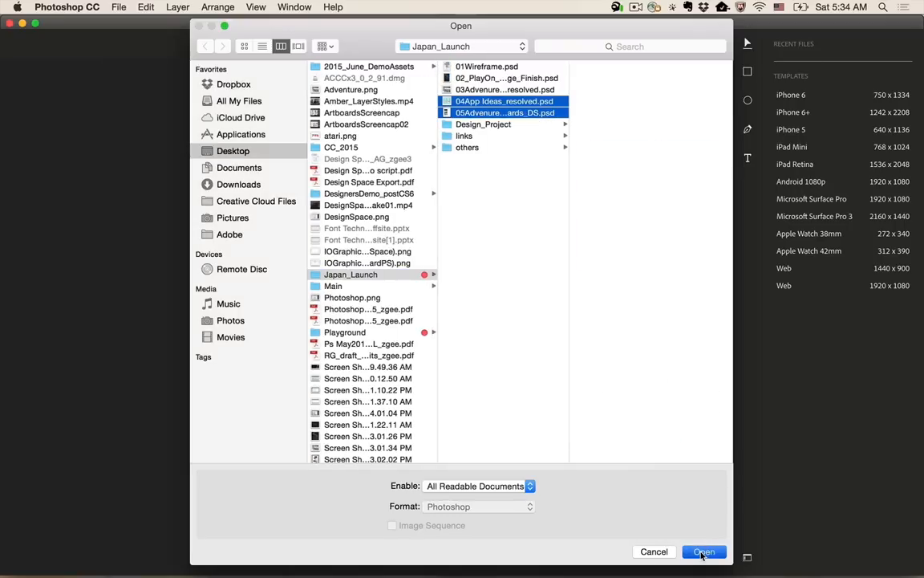
pyautogui.click(703, 552)
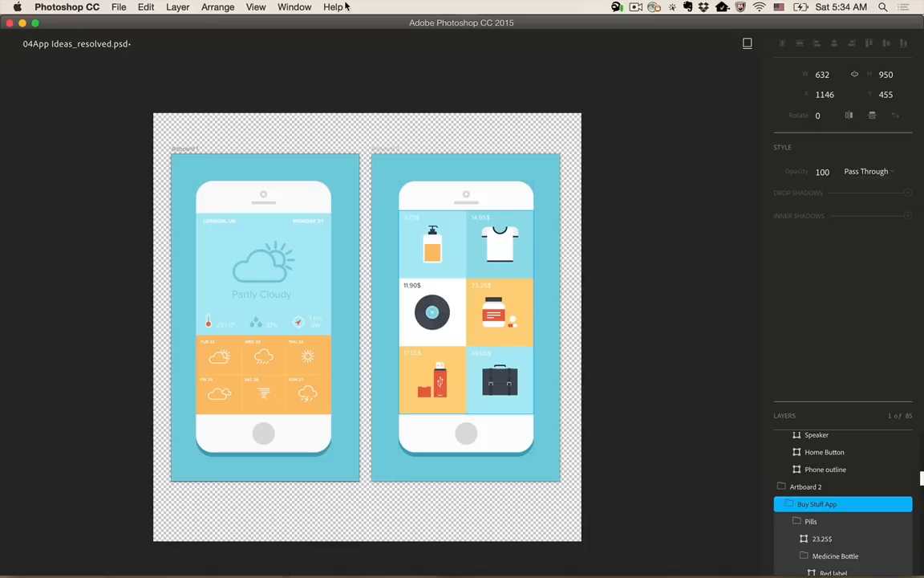
pyautogui.moveTo(639, 85)
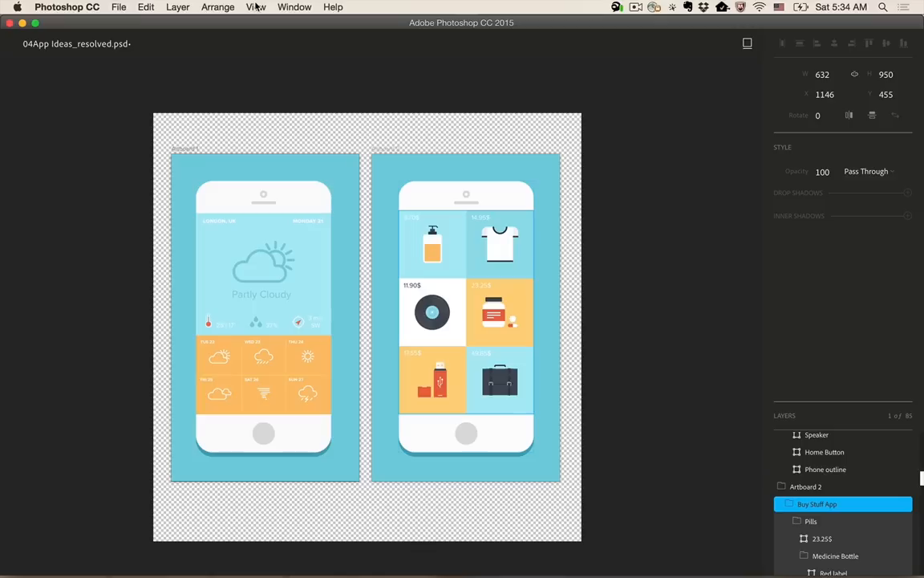
# Review the View menu, then pin the toolbar from the Window menu.
pyautogui.click(257, 6)
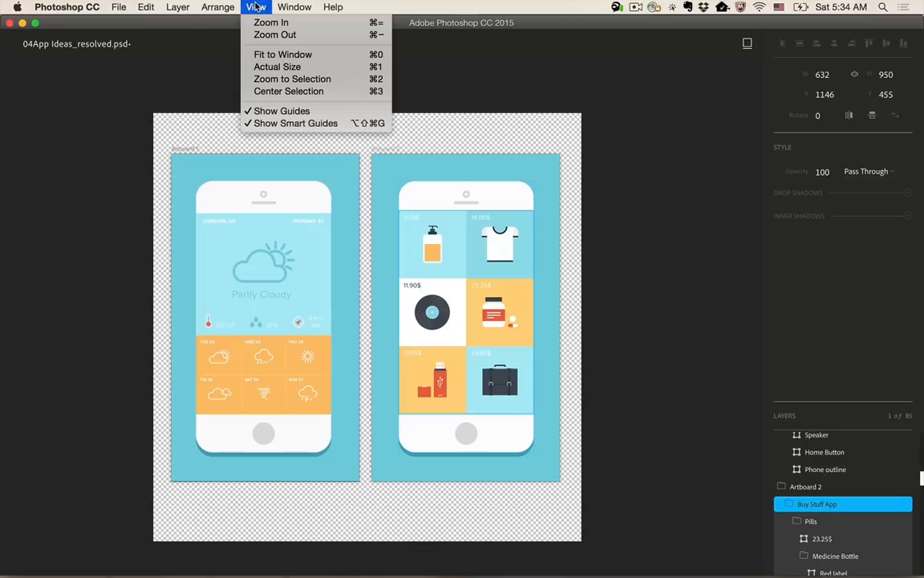
pyautogui.click(295, 6)
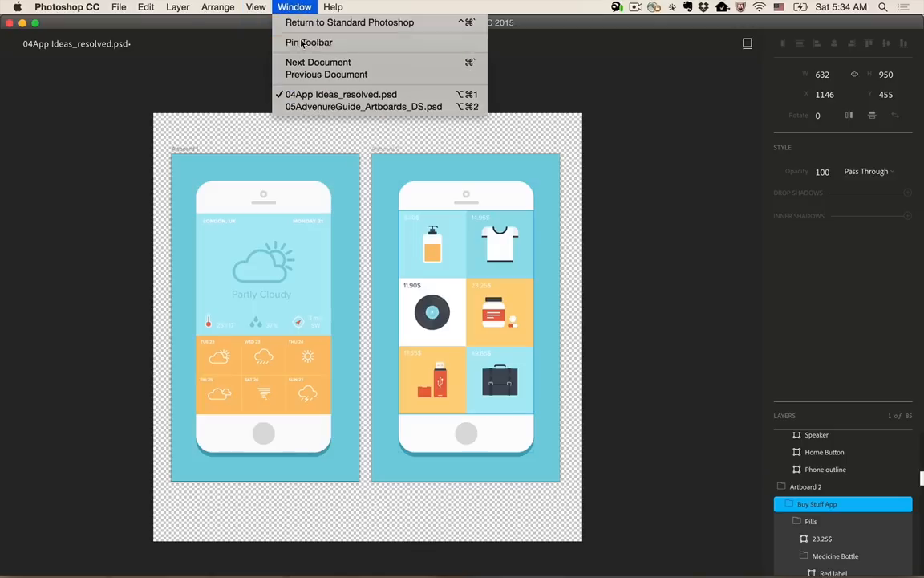
pyautogui.click(296, 7)
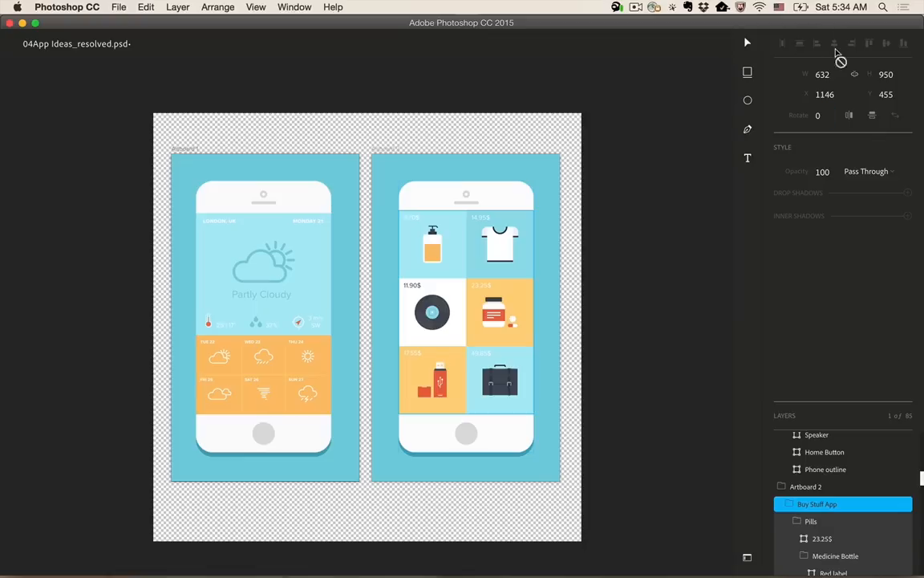
pyautogui.moveTo(815, 90)
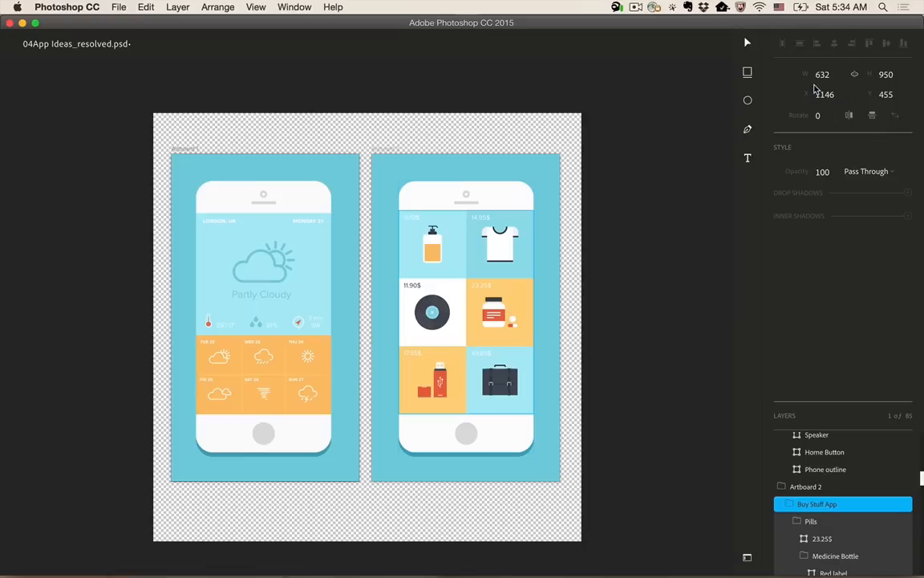
pyautogui.moveTo(796, 260)
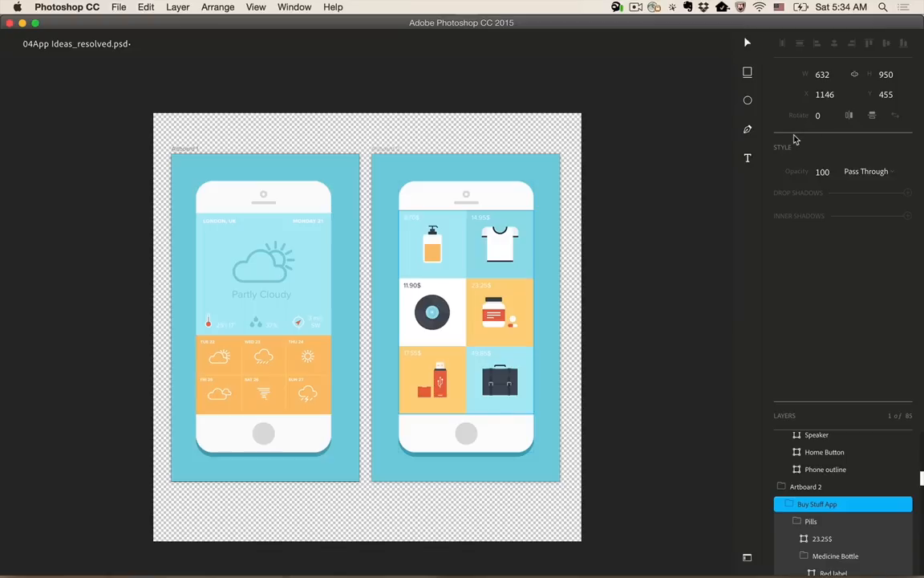
pyautogui.moveTo(513, 272)
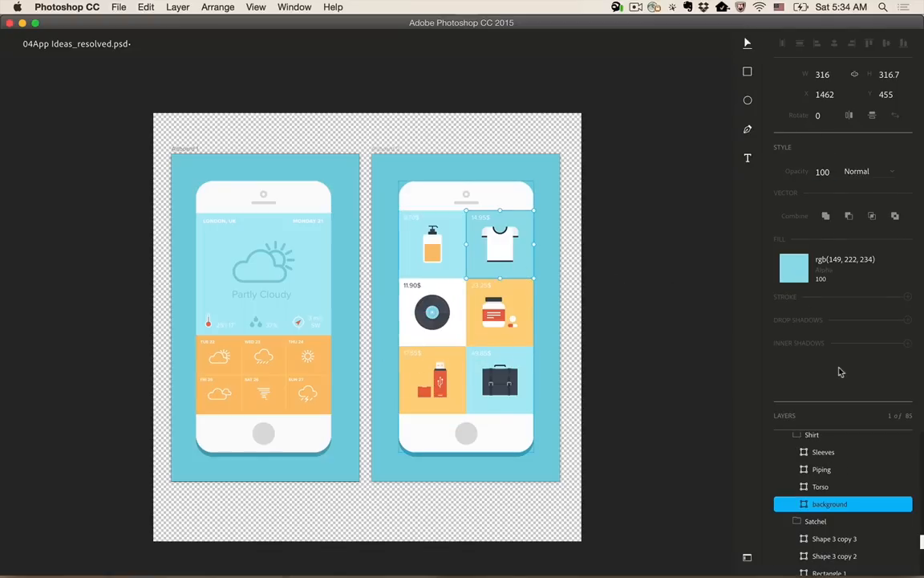
# Expand the Layers list and select the second phone mockup's group.
pyautogui.click(262, 295)
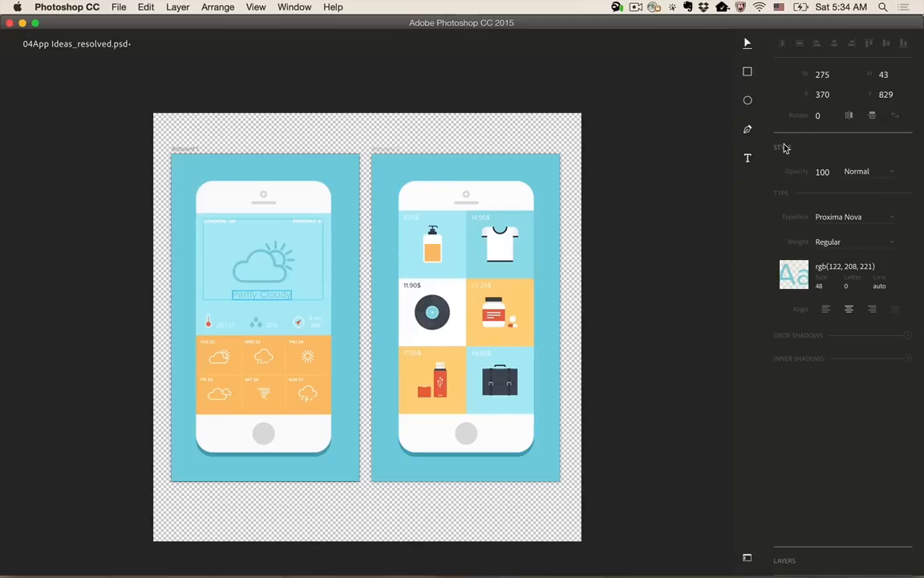
pyautogui.click(785, 175)
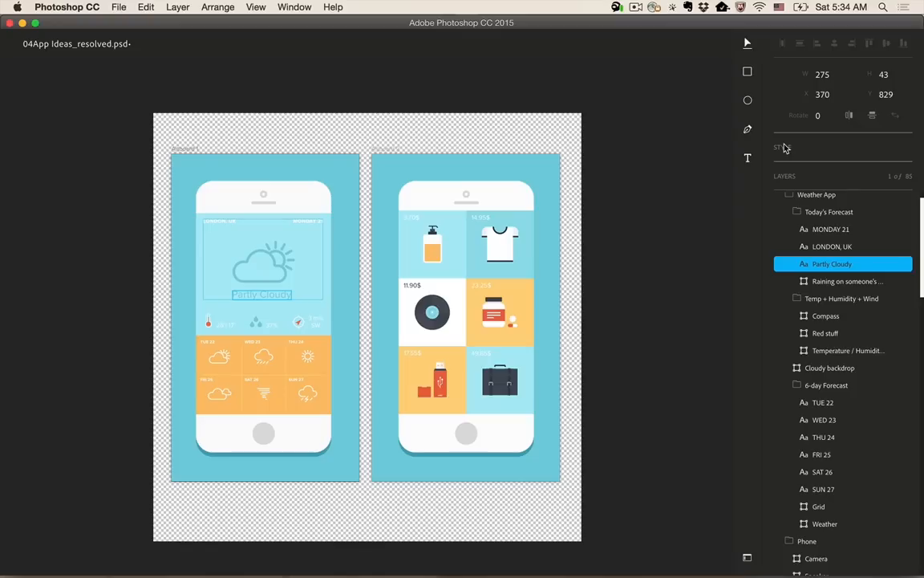
pyautogui.moveTo(629, 250)
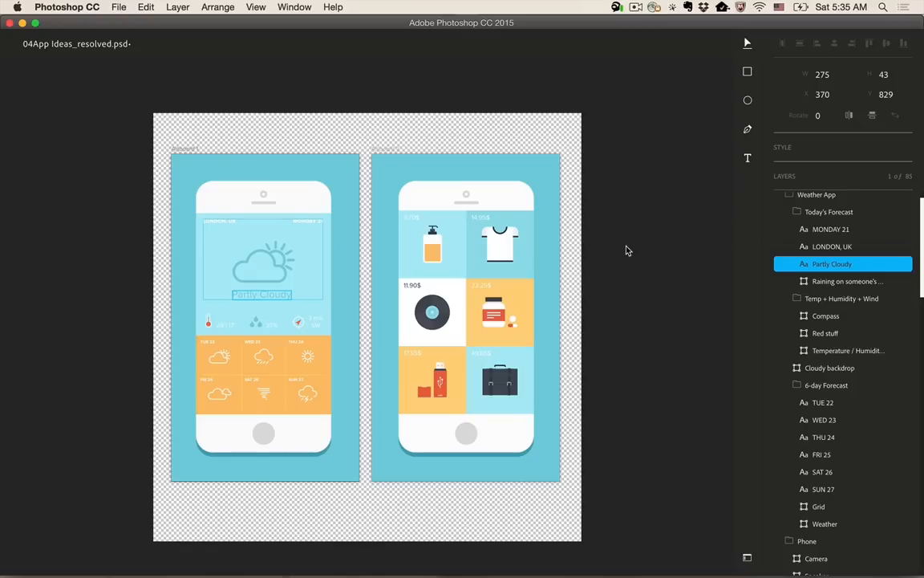
pyautogui.moveTo(757, 212)
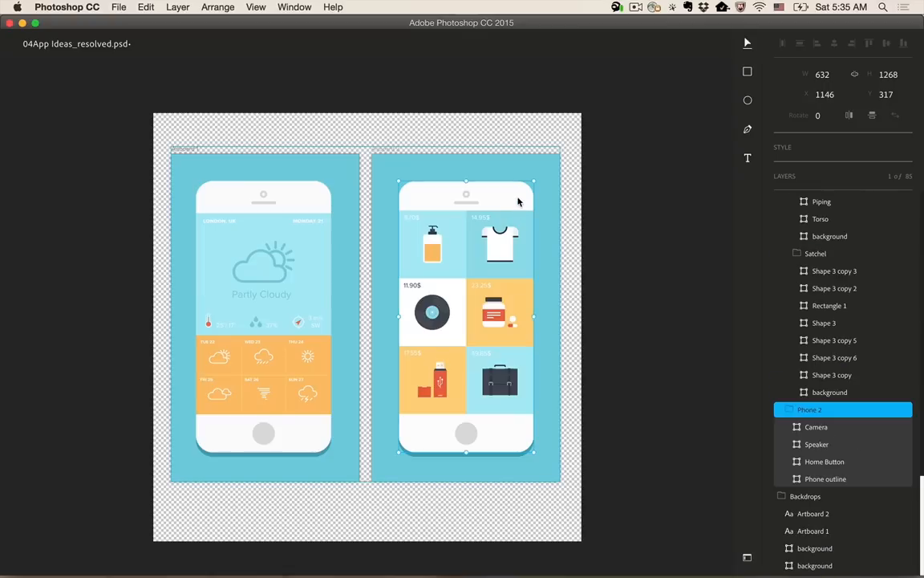
pyautogui.moveTo(462, 297)
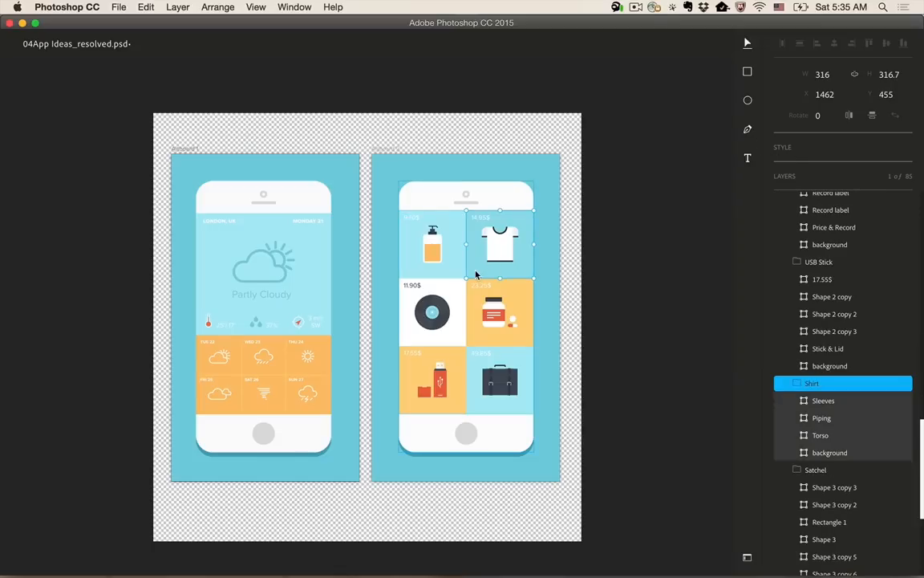
pyautogui.moveTo(459, 289)
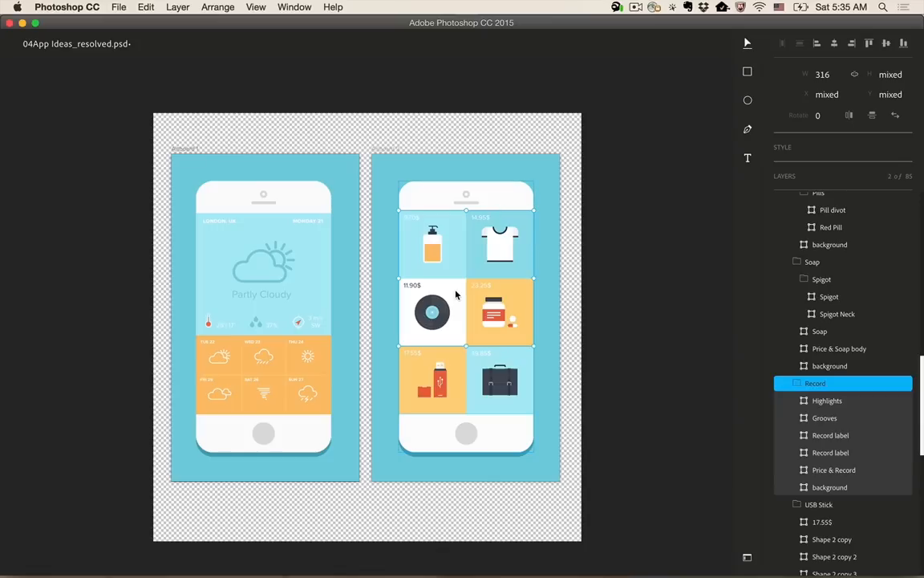
# Swap the positions of the Record and Shirt tiles in the shopping mockup.
pyautogui.scroll(-3)
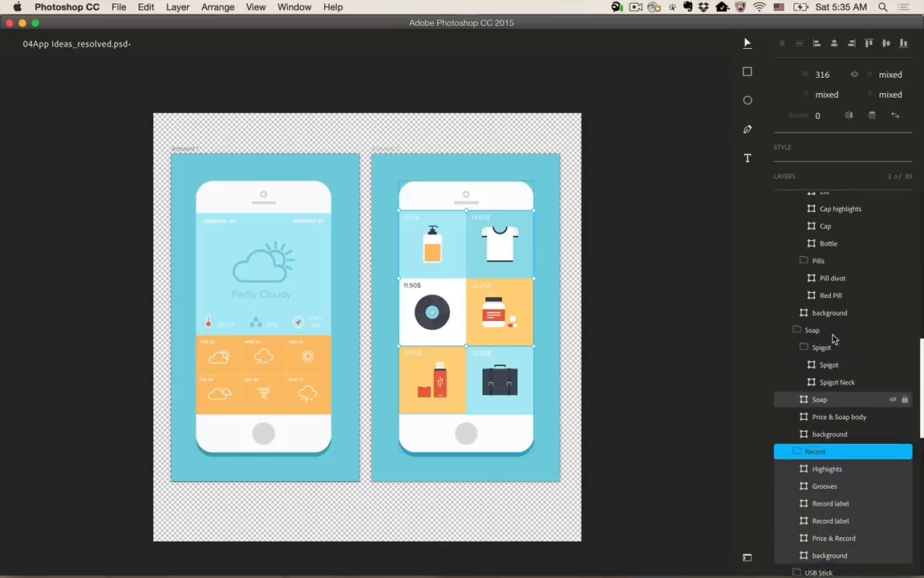
pyautogui.scroll(-3)
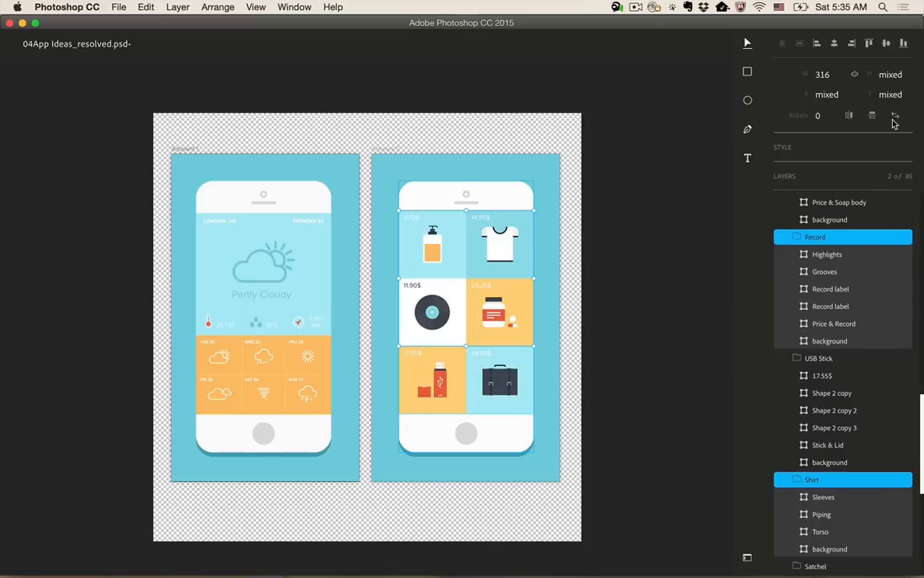
pyautogui.moveTo(895, 116)
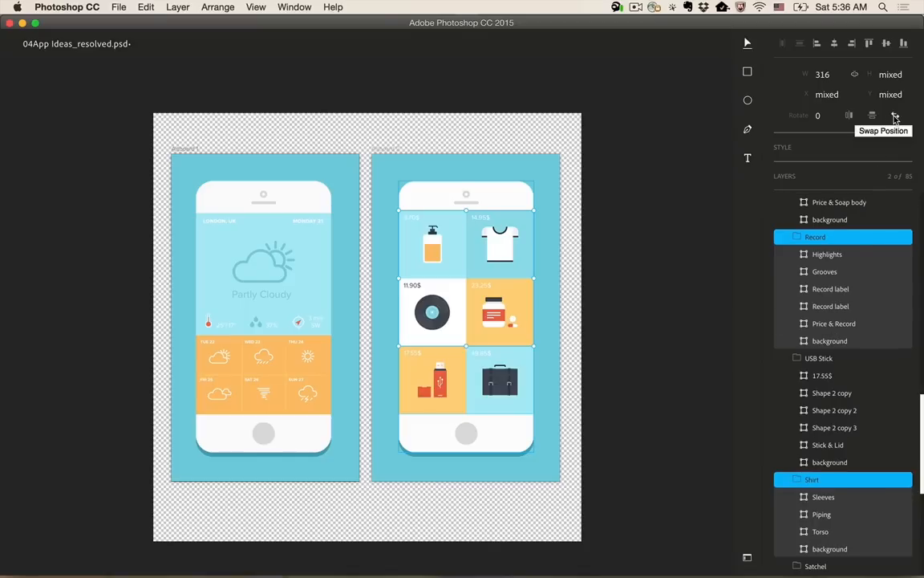
pyautogui.click(896, 116)
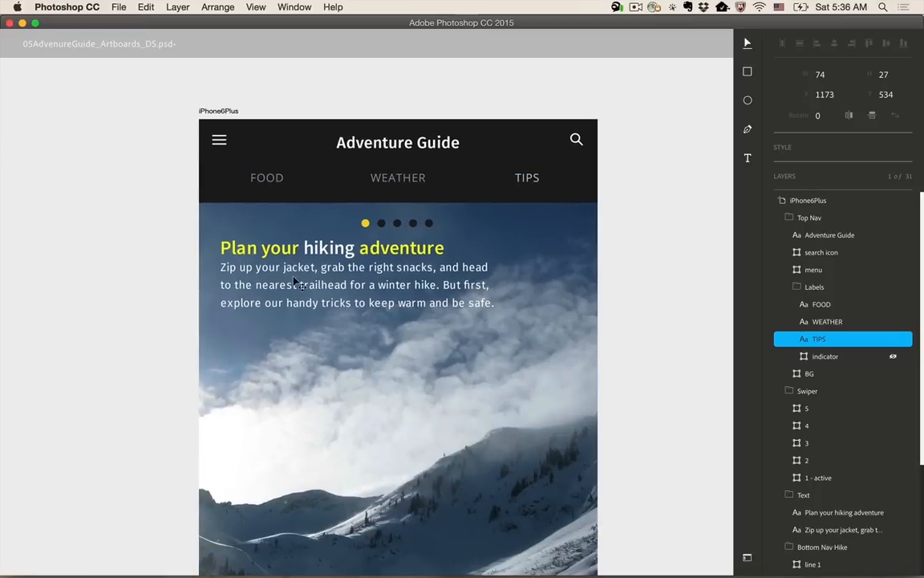
# Draw a rectangle around FOOD with fill #2b2b2b and a grey stroke.
pyautogui.click(809, 372)
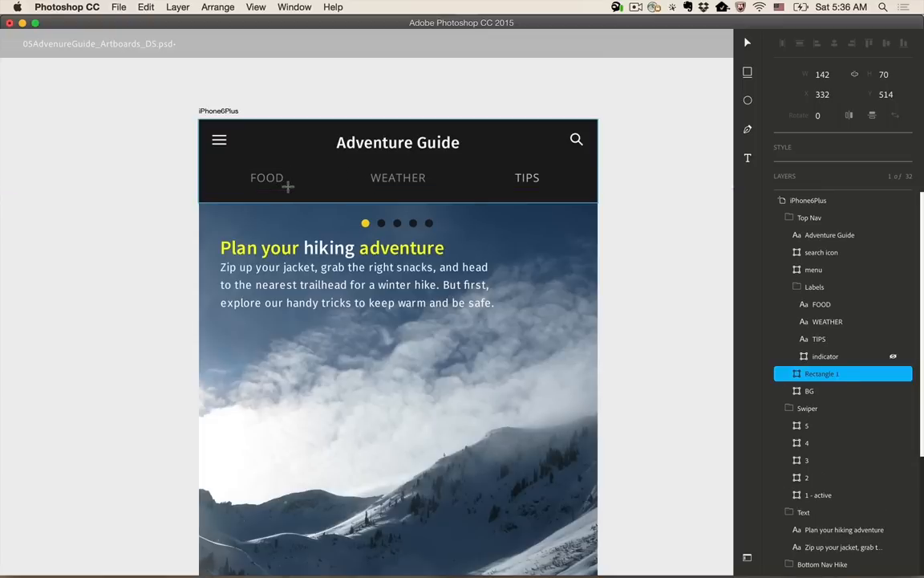
pyautogui.click(266, 177)
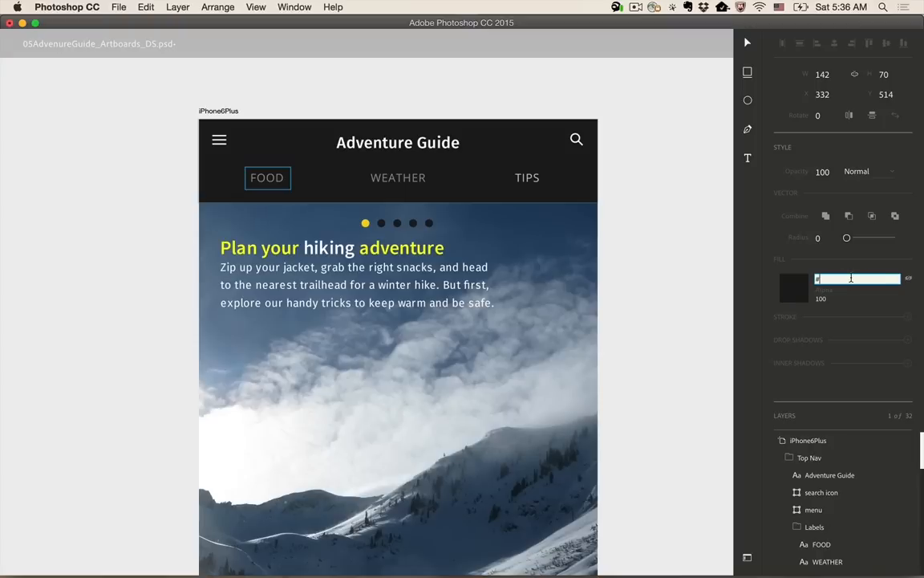
pyautogui.write('2b2b2b')
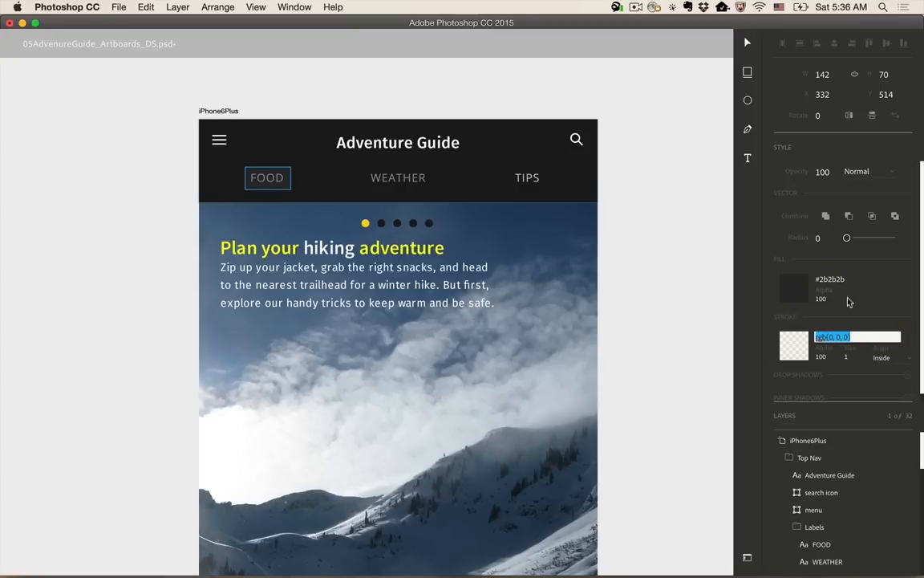
pyautogui.write('grey')
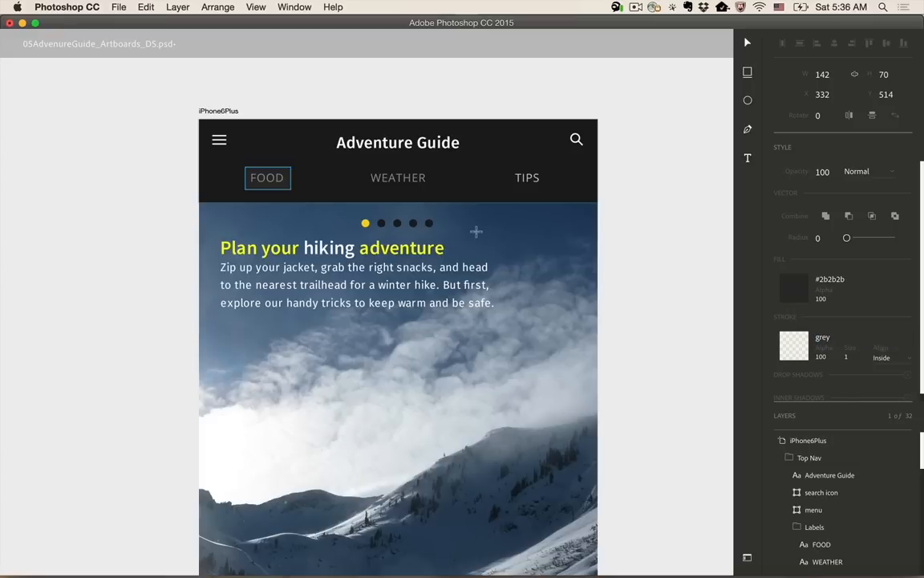
pyautogui.click(266, 177)
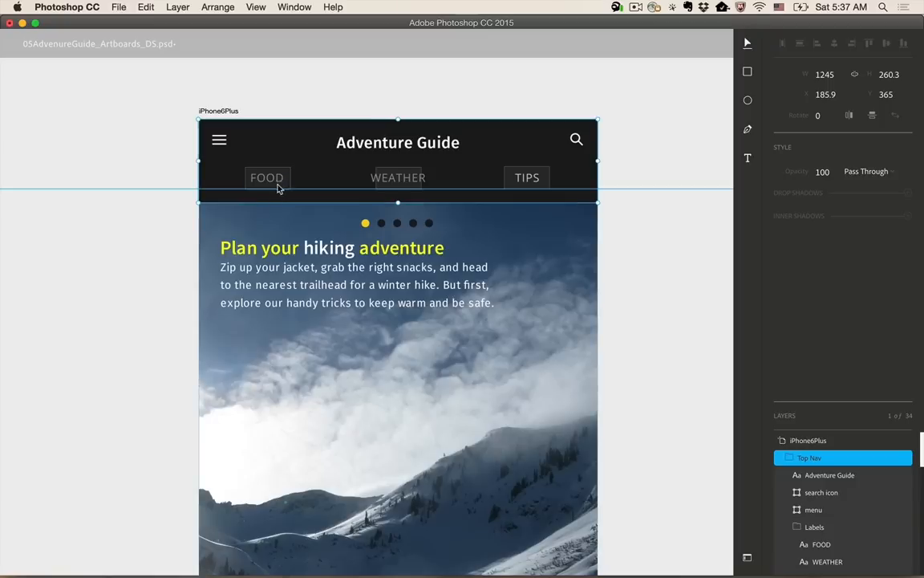
pyautogui.moveTo(282, 186)
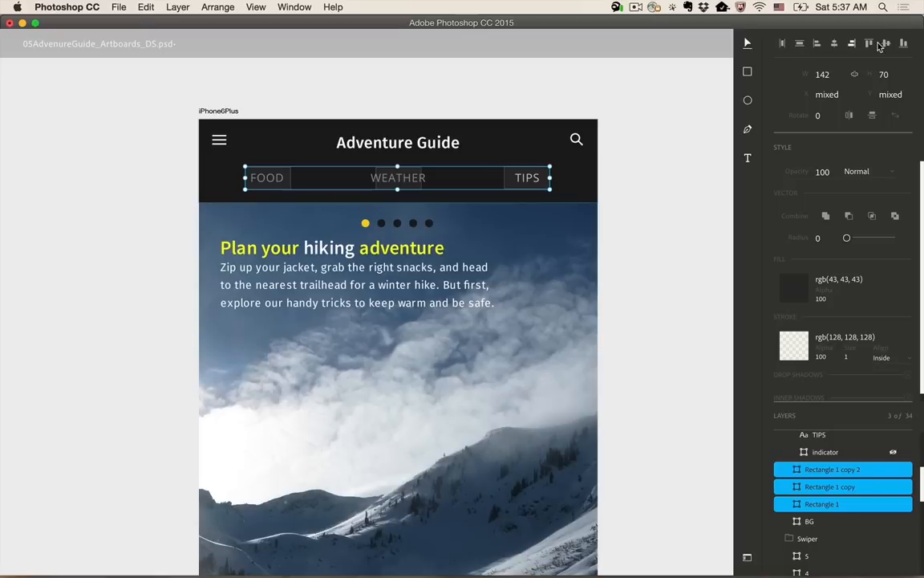
# Size the three nav rectangles to 280 by 80 with corner radius 40.
pyautogui.click(828, 74)
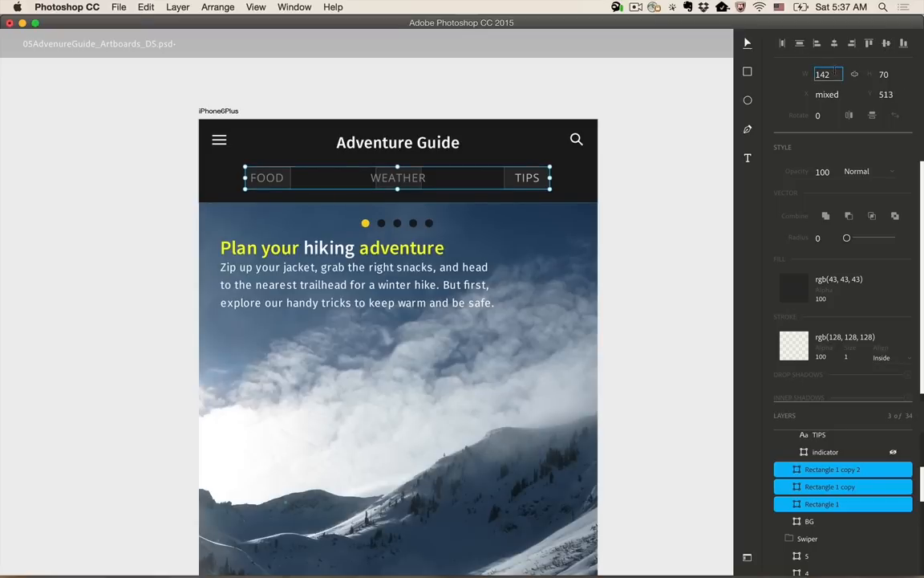
pyautogui.write('280')
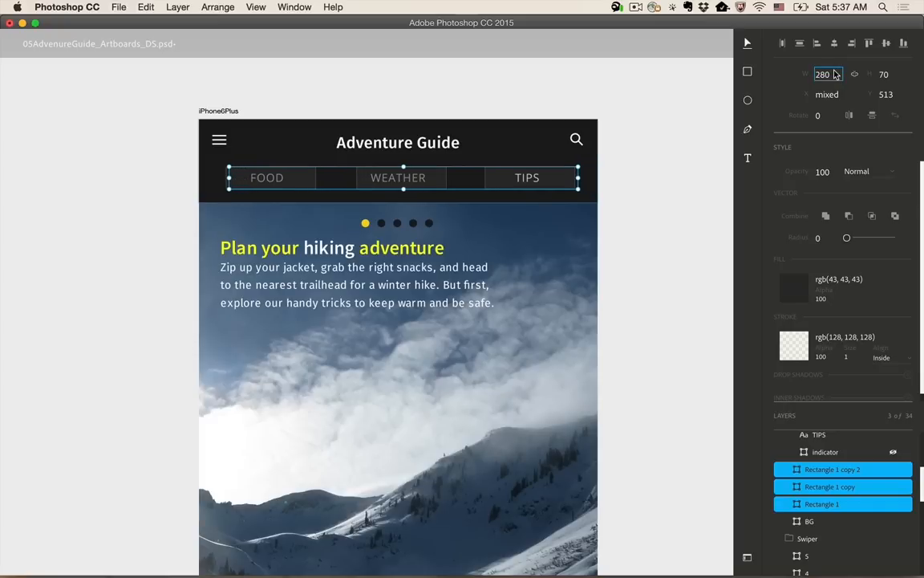
pyautogui.click(886, 74)
pyautogui.write('80')
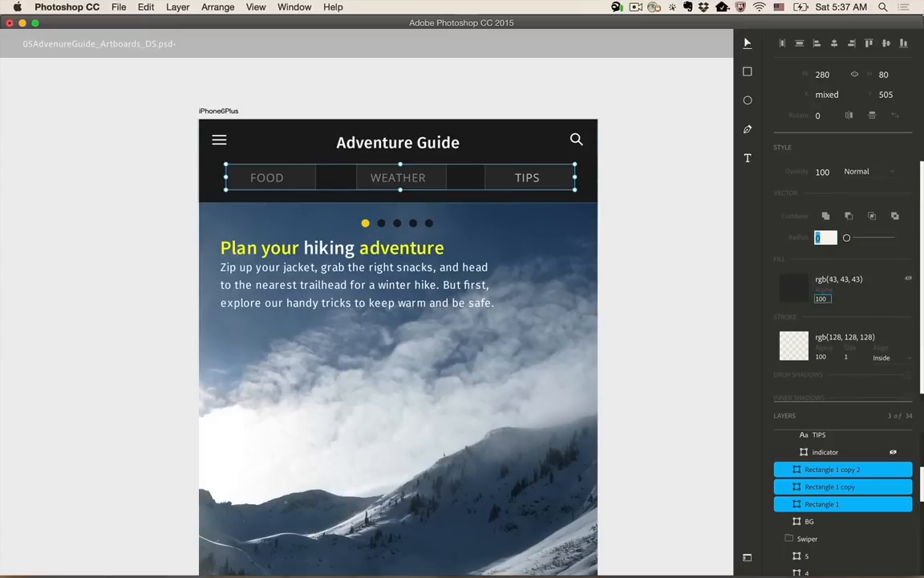
pyautogui.write('40')
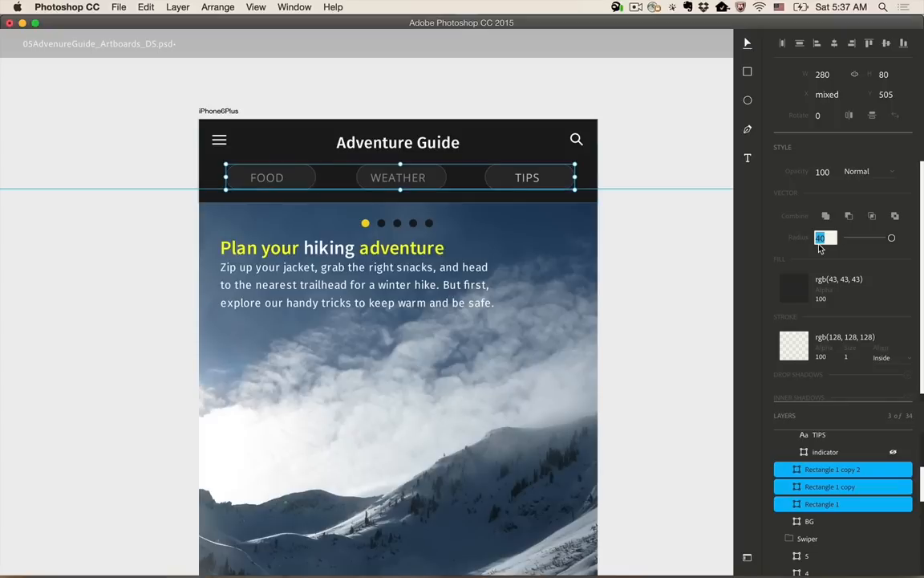